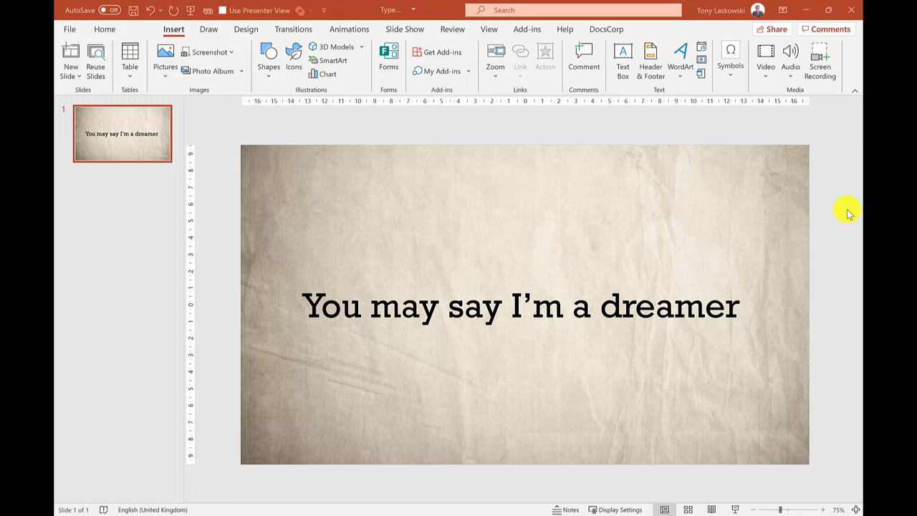
mouse_move(438, 296)
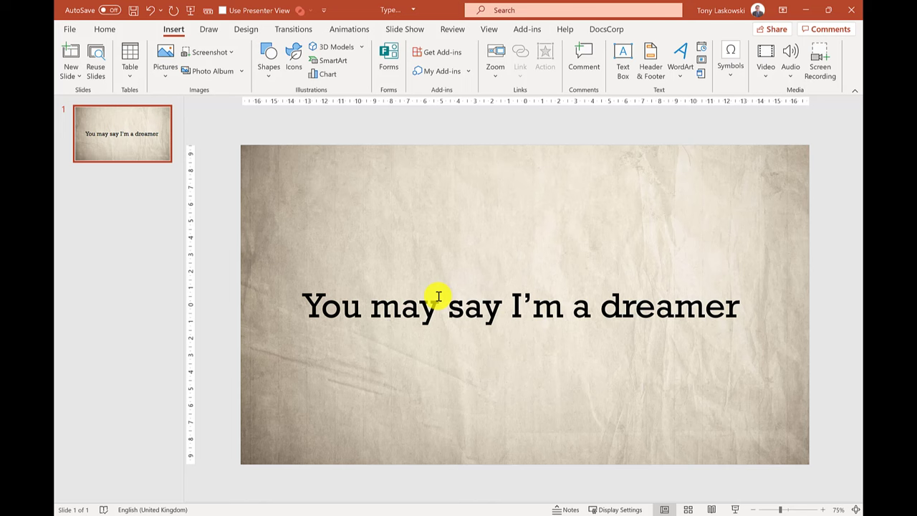
Select the dreamer line and set its Appear animation to animate by letter.
click(349, 29)
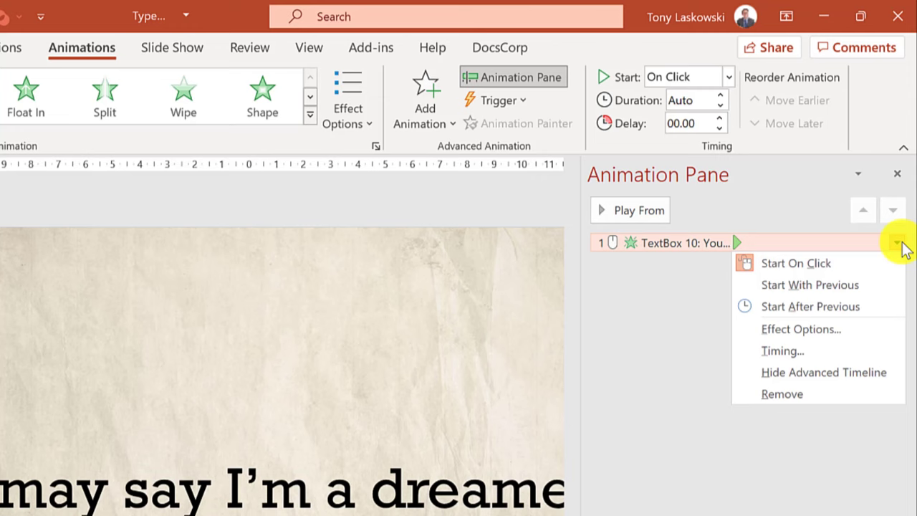
click(800, 329)
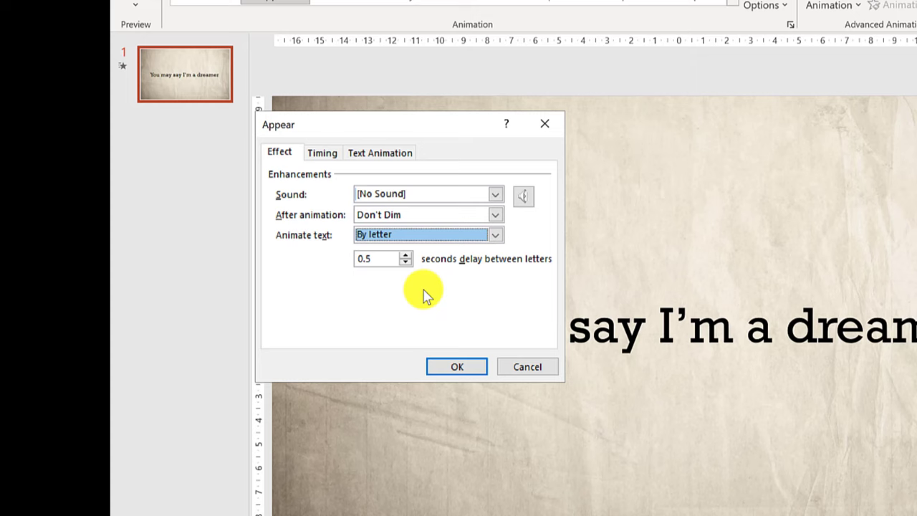